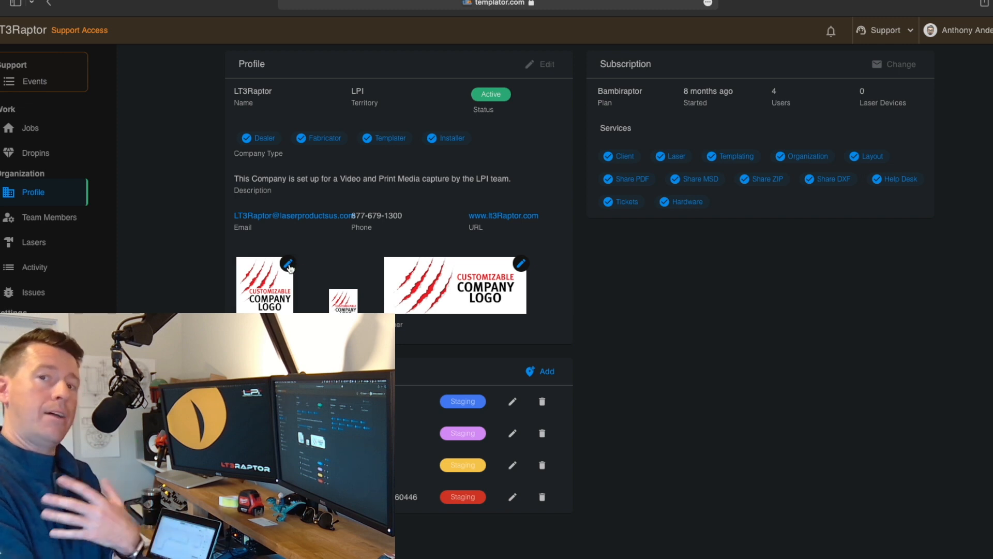
Step: Choose LT3Raptor_LOGO as the new company logo and upload it into the cropper
{"action": "left_click", "coordinate": [287, 266]}
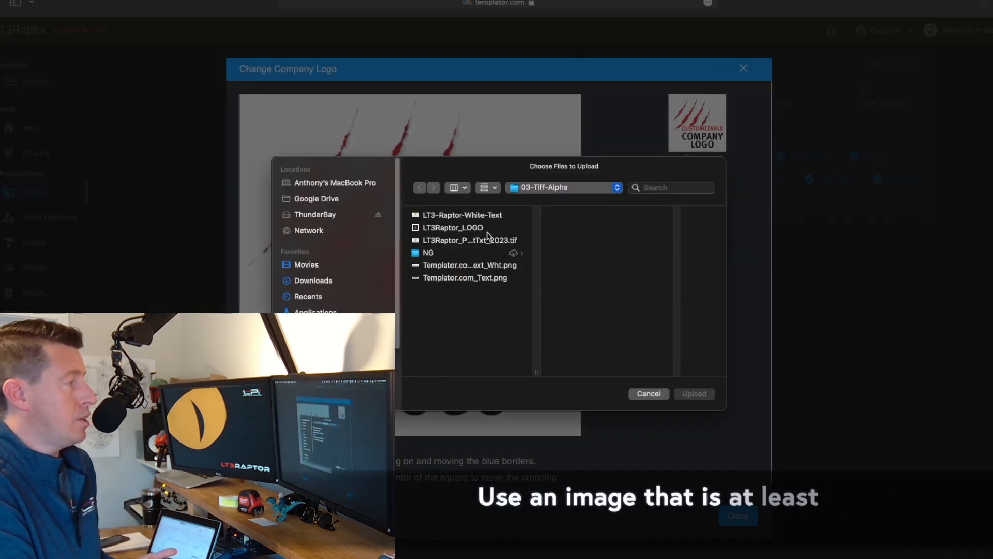
{"action": "left_click", "coordinate": [452, 228]}
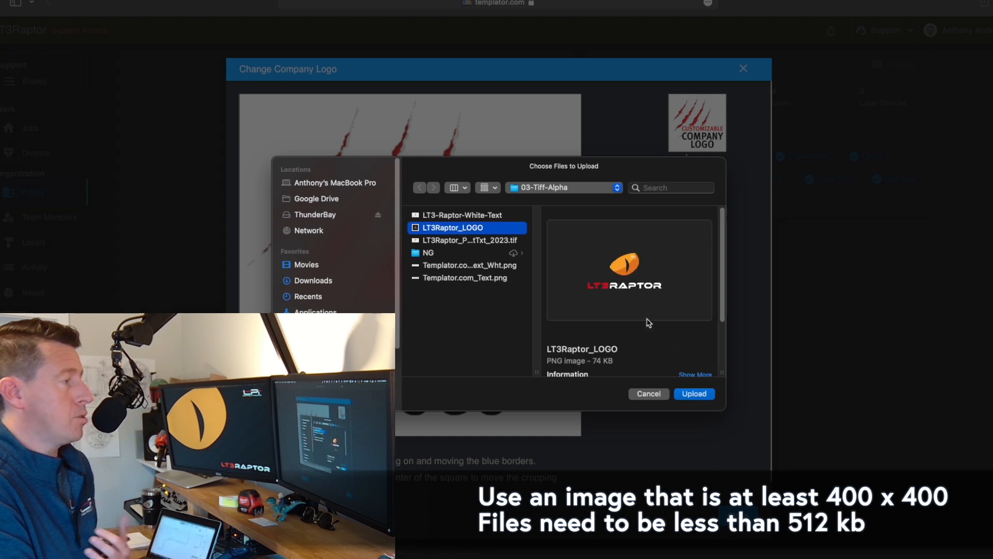
{"action": "left_click", "coordinate": [694, 394]}
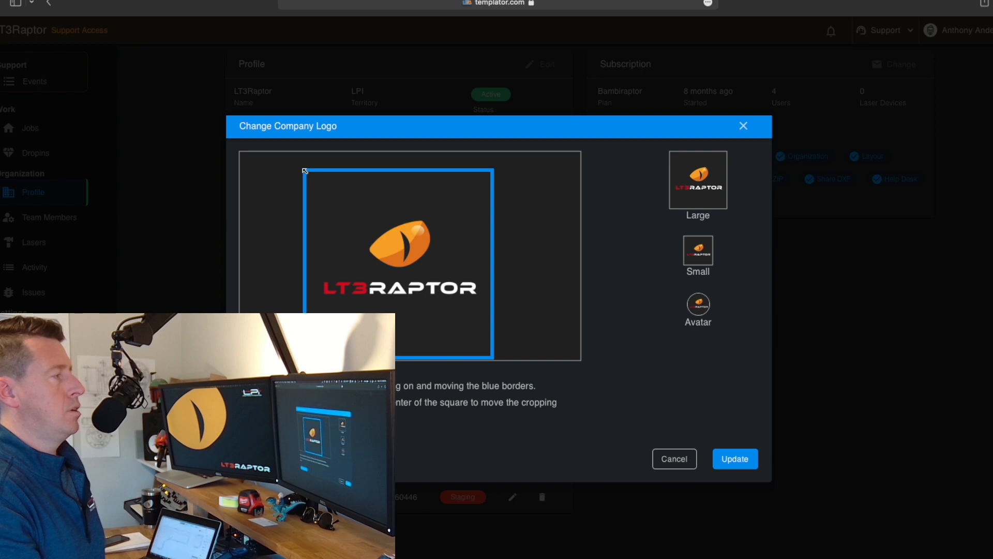
Step: Center the square crop on the LT3Raptor logo and update the profile's company logo
{"action": "left_click_drag", "start_coordinate": [304, 171], "coordinate": [322, 189]}
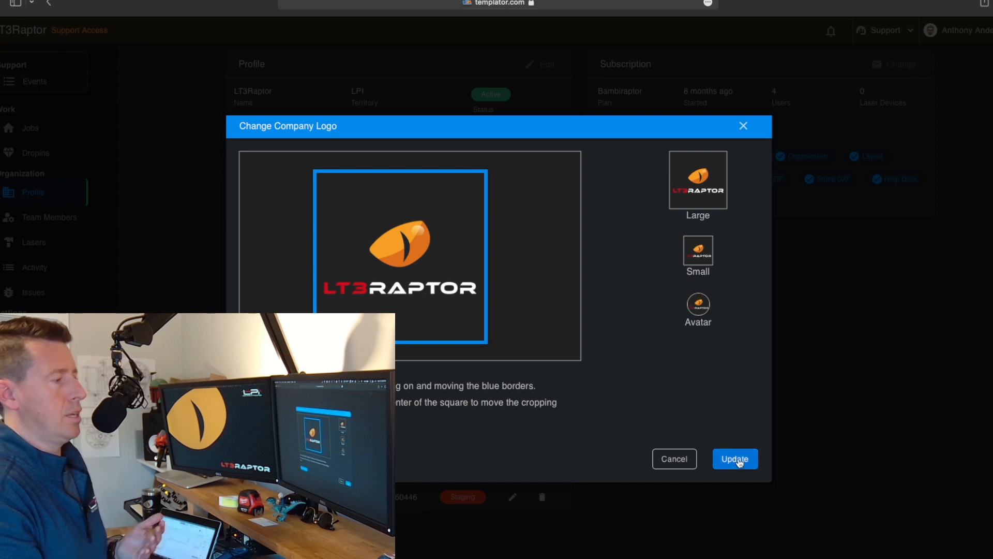
{"action": "left_click", "coordinate": [734, 460]}
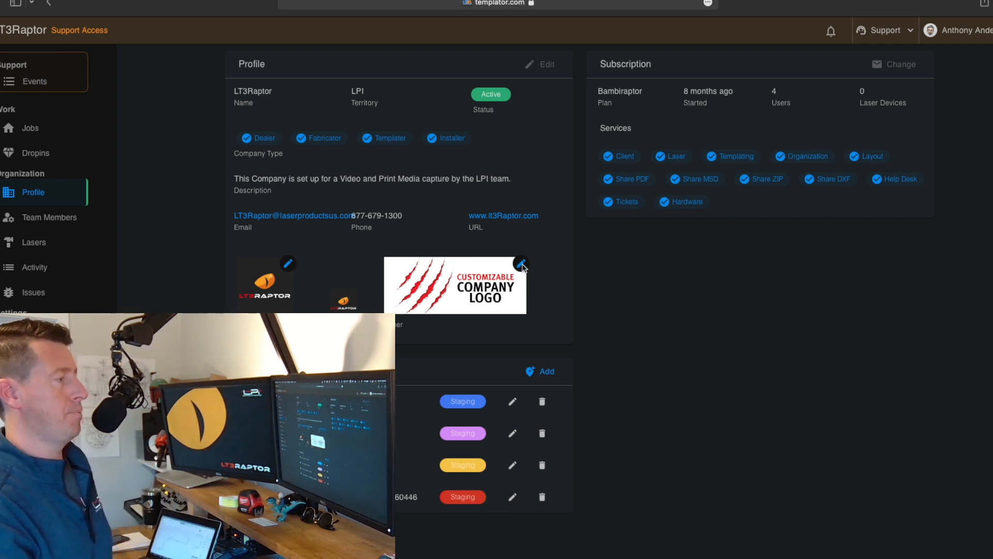
Step: Replace the placeholder banner with Templator.com_Text_Wht.png and update it as the TEMPLATOR.COM banner
{"action": "left_click", "coordinate": [520, 263]}
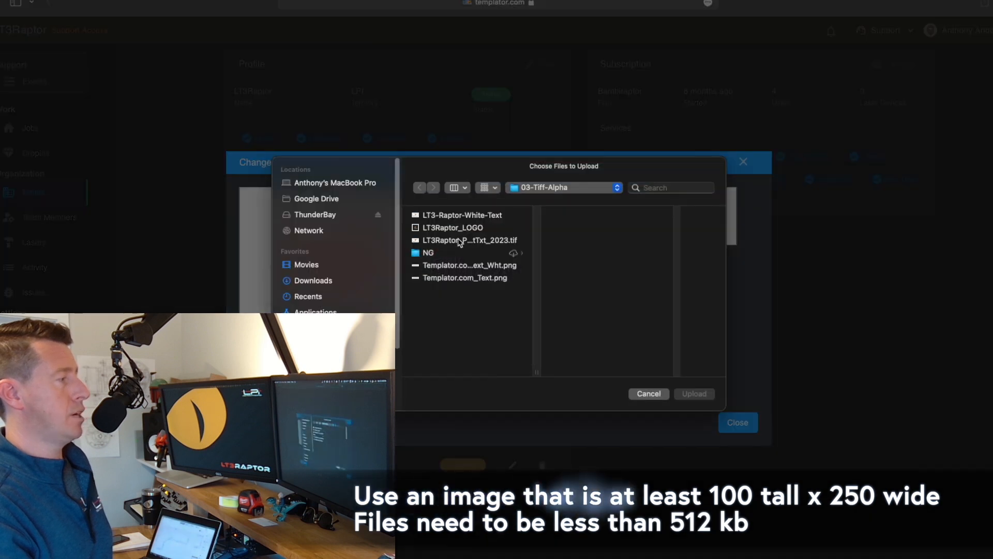
{"action": "left_click", "coordinate": [470, 265]}
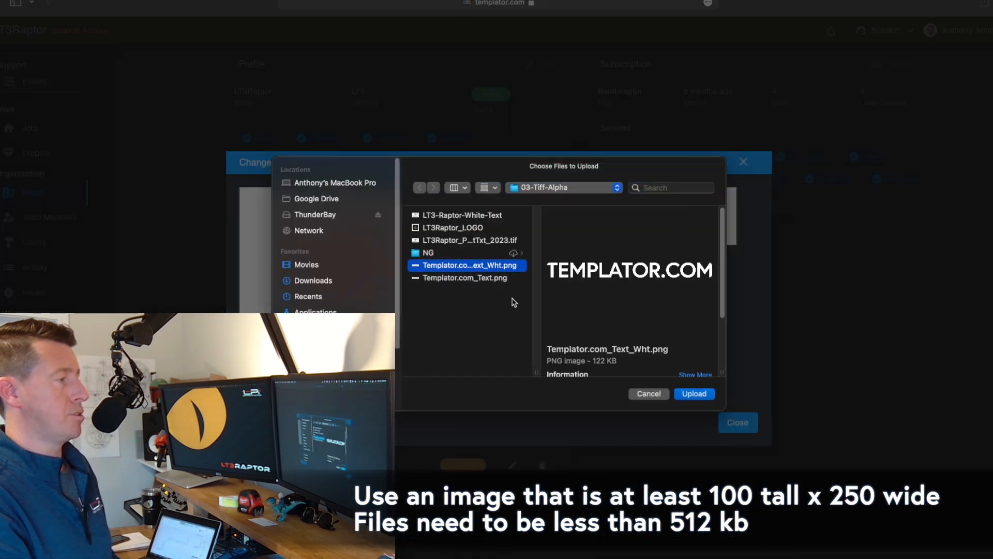
{"action": "left_click", "coordinate": [695, 393]}
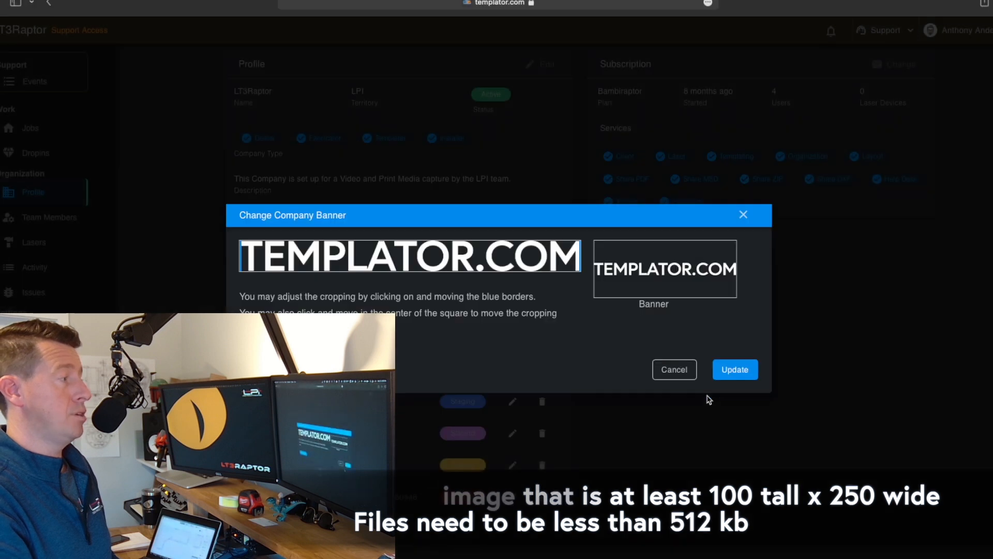
{"action": "left_click", "coordinate": [734, 369]}
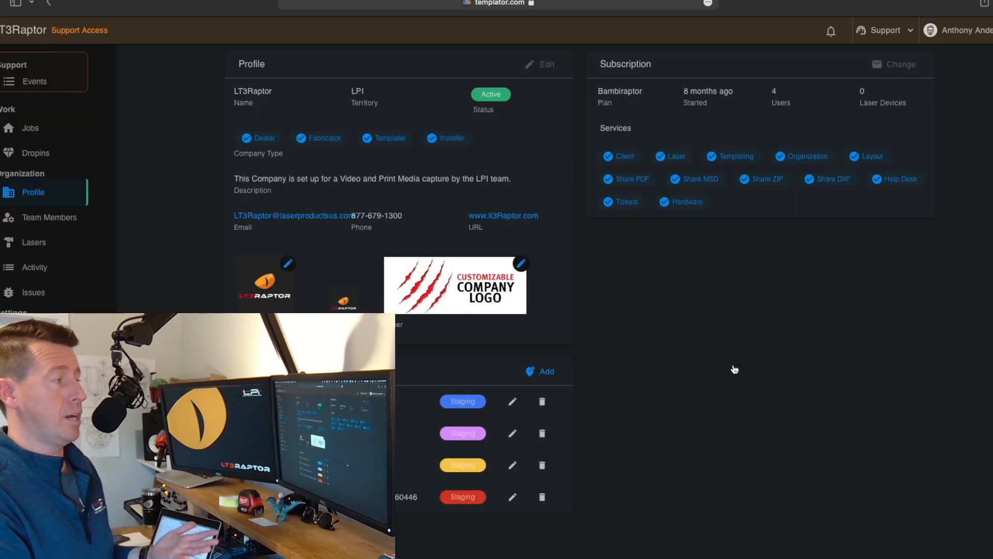